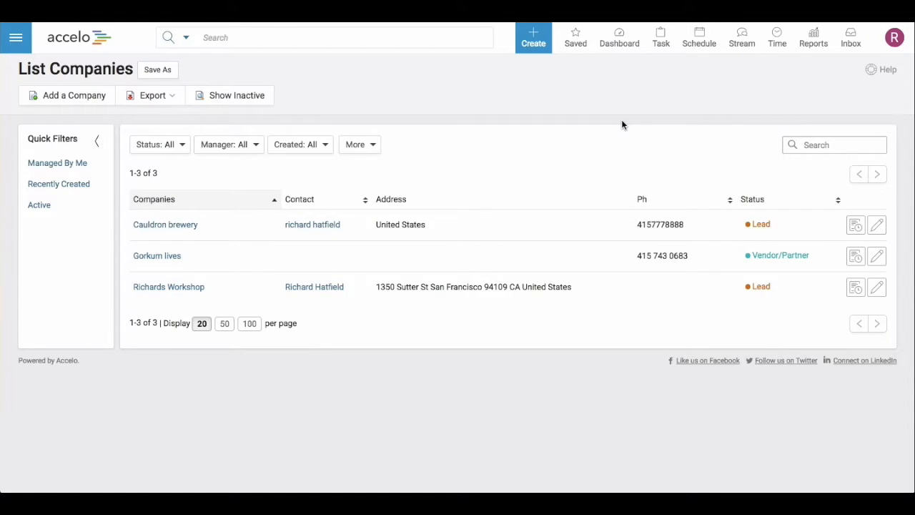
# Start a new campaign from the top-bar Create menu
pyautogui.click(532, 38)
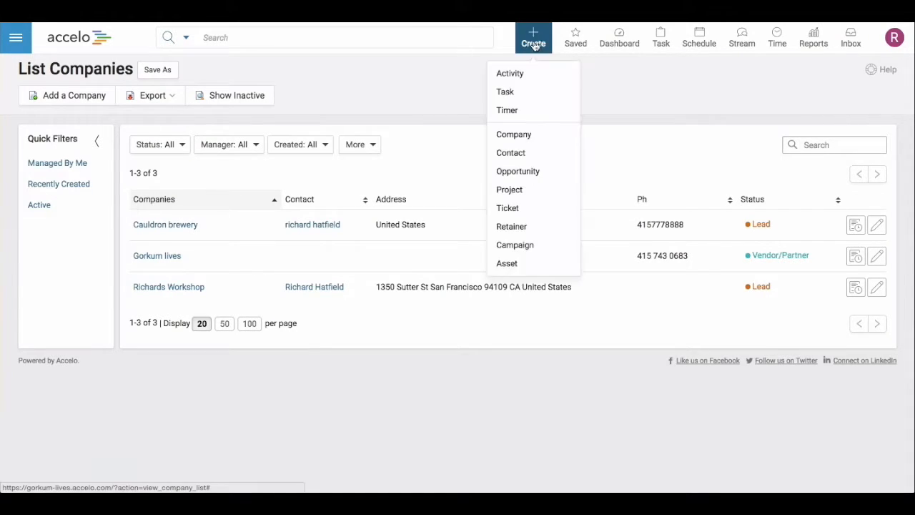
pyautogui.moveTo(533, 38)
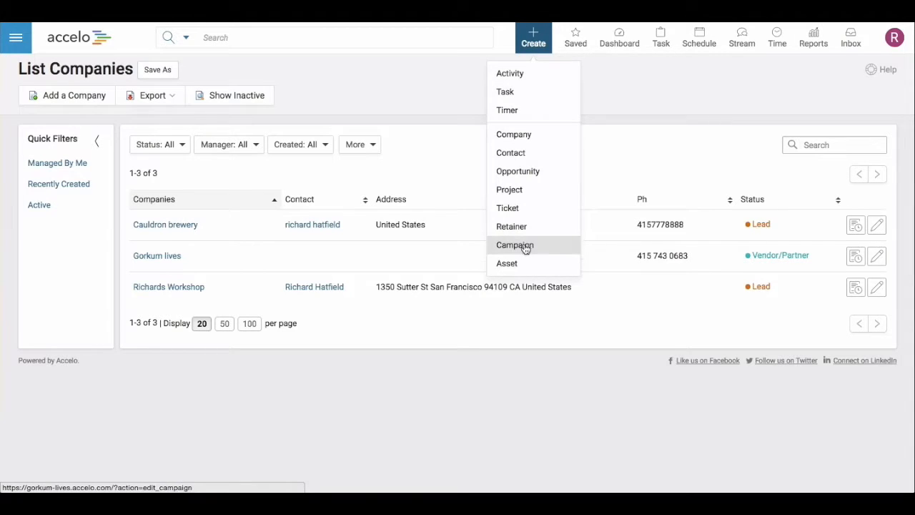
pyautogui.click(515, 244)
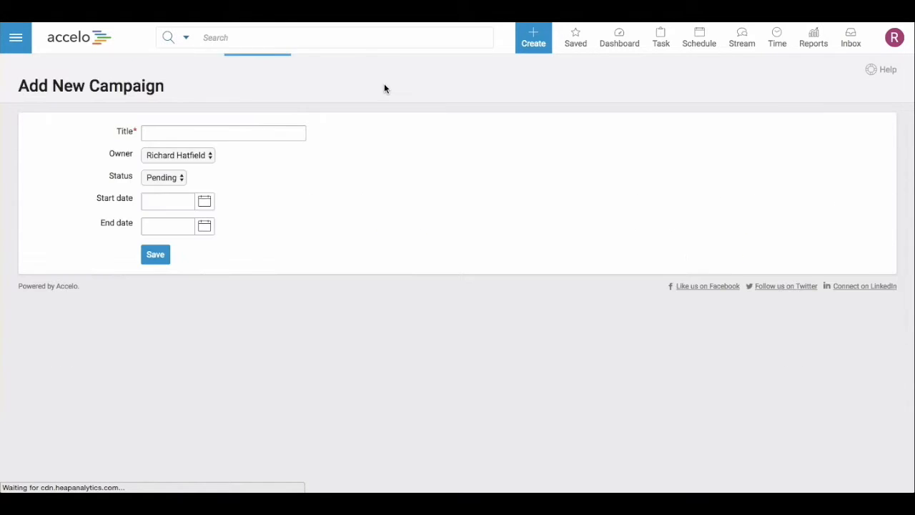
# Title the campaign 'Richards email blast' with start 1/4/2016 and end 31/3/2016
pyautogui.click(223, 133)
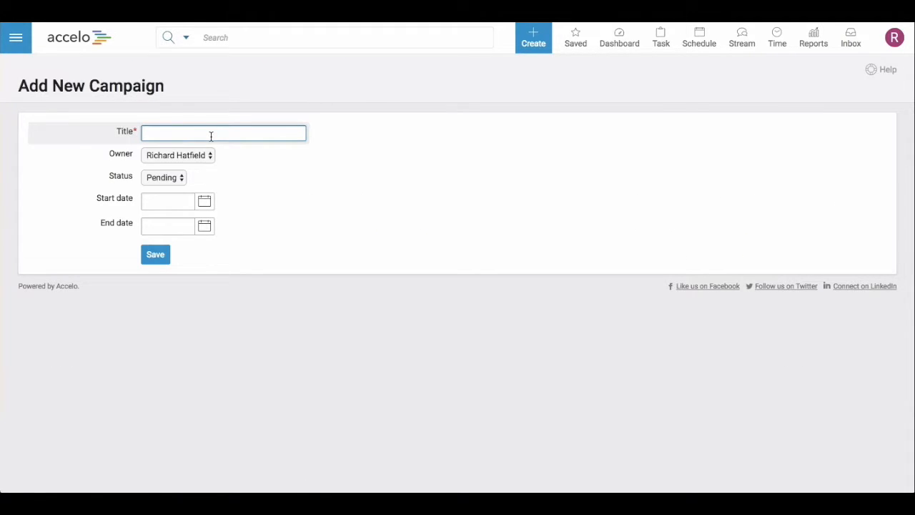
pyautogui.write('Richards email blast')
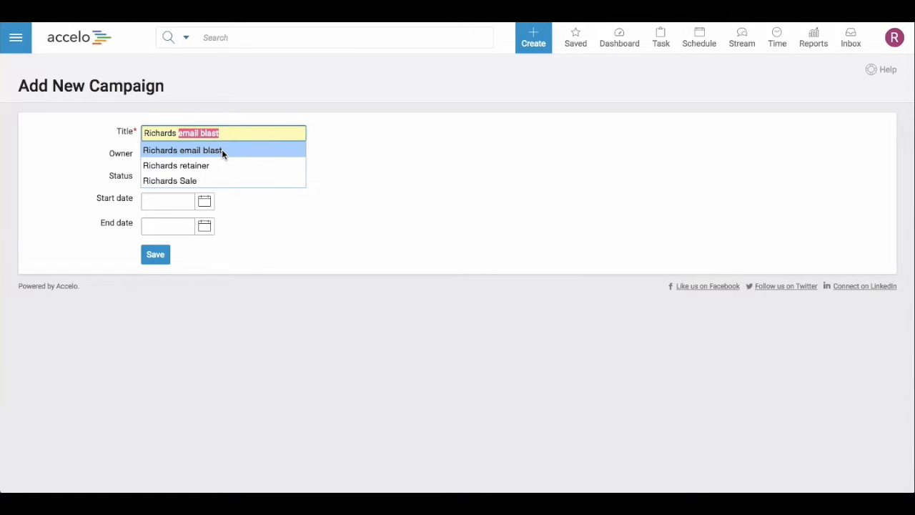
pyautogui.click(183, 150)
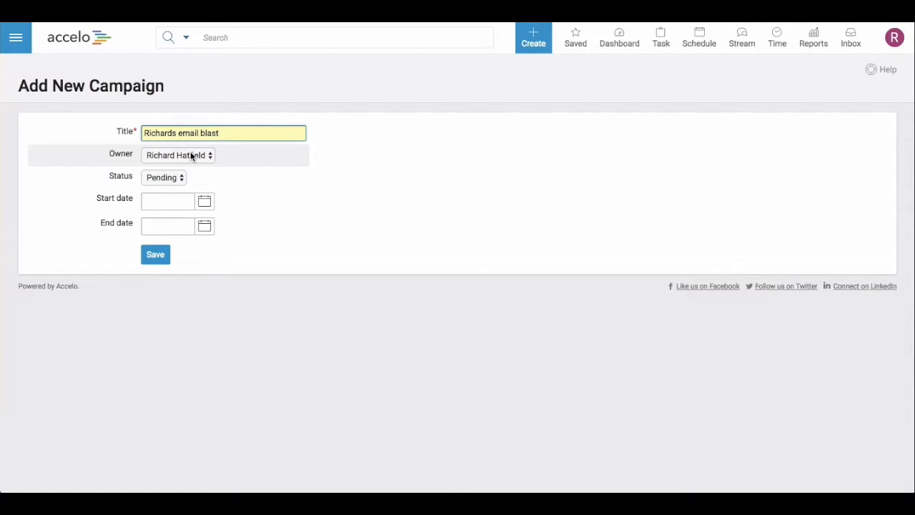
pyautogui.click(169, 200)
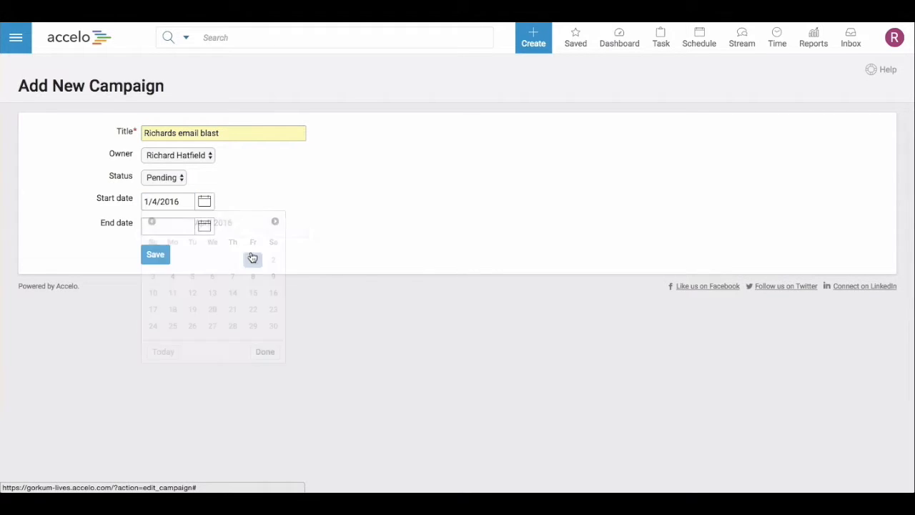
pyautogui.click(231, 350)
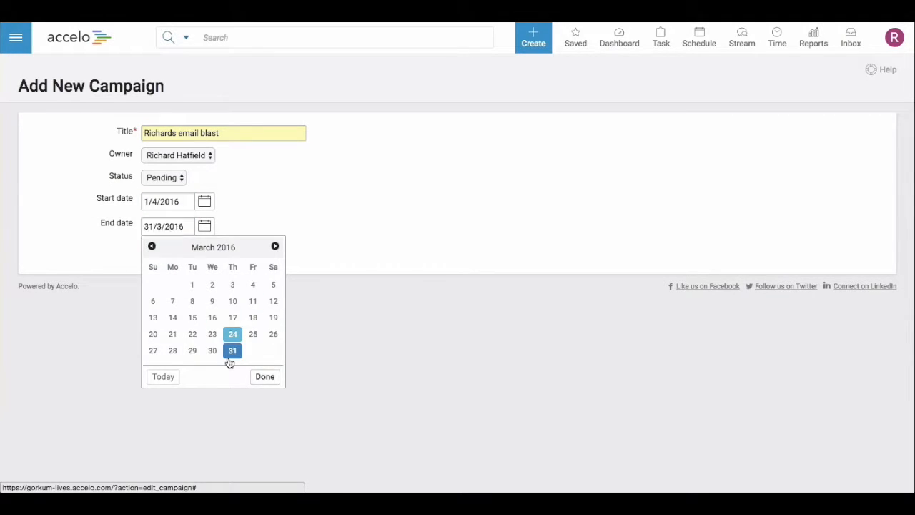
# Keep the status as Pending and save the new campaign
pyautogui.click(163, 177)
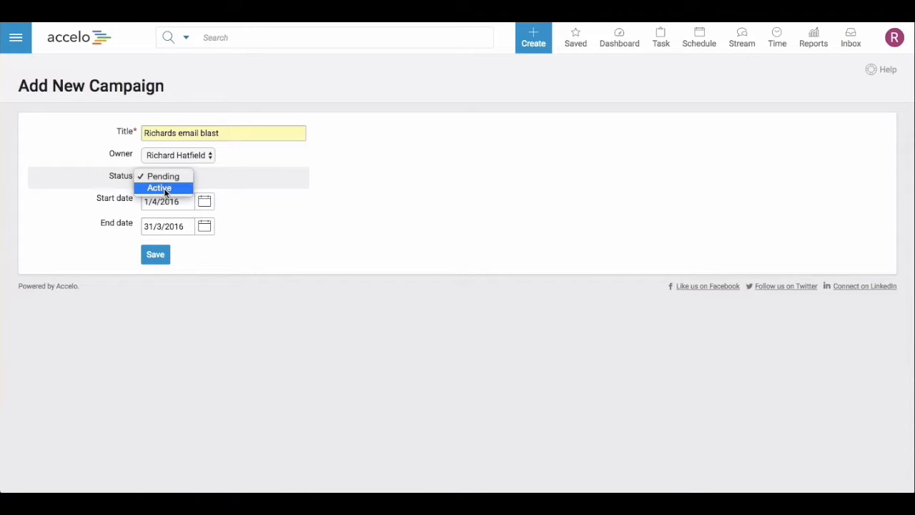
pyautogui.moveTo(163, 176)
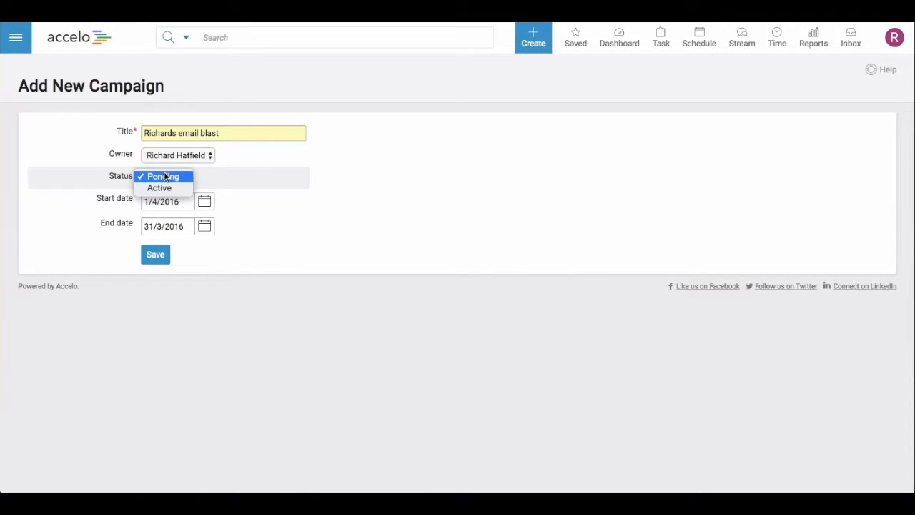
pyautogui.click(163, 176)
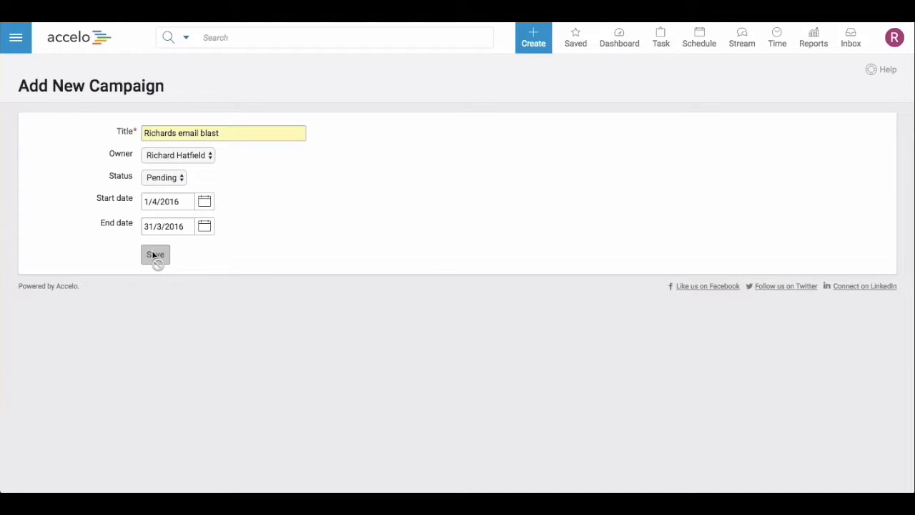
pyautogui.click(154, 254)
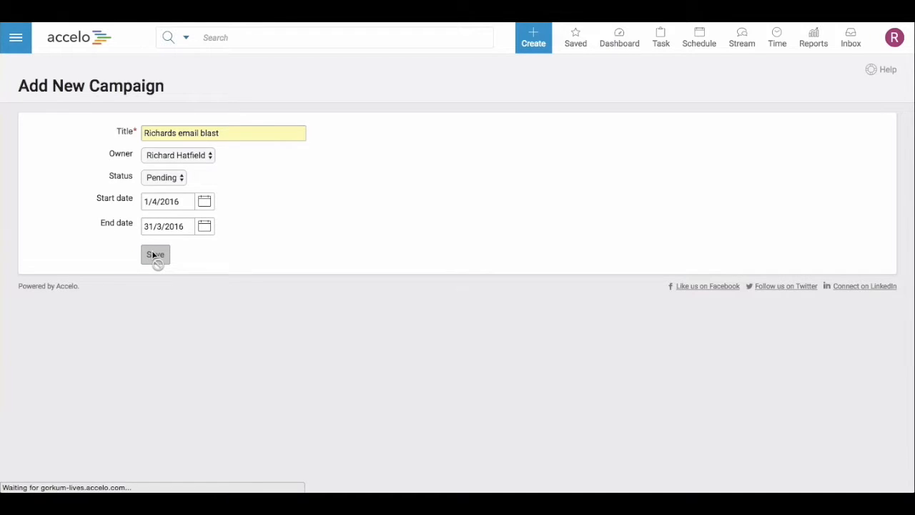
pyautogui.click(155, 255)
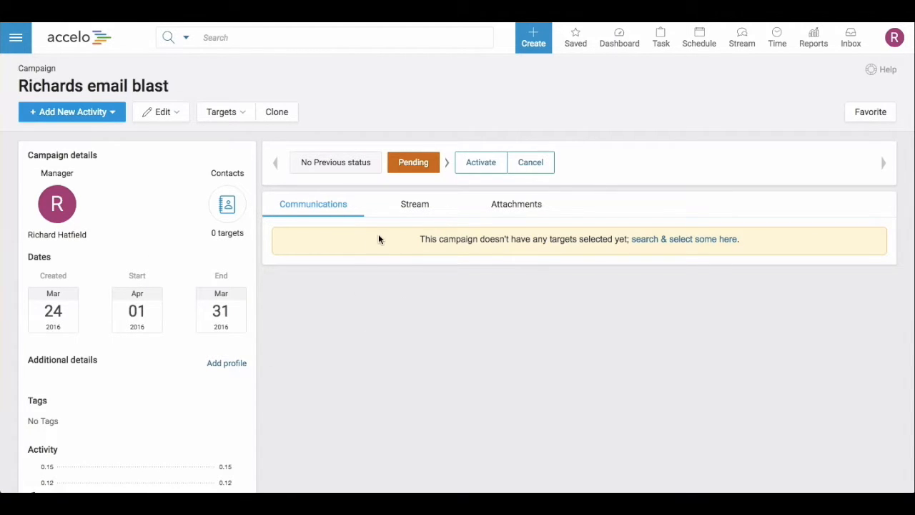
pyautogui.moveTo(227, 203)
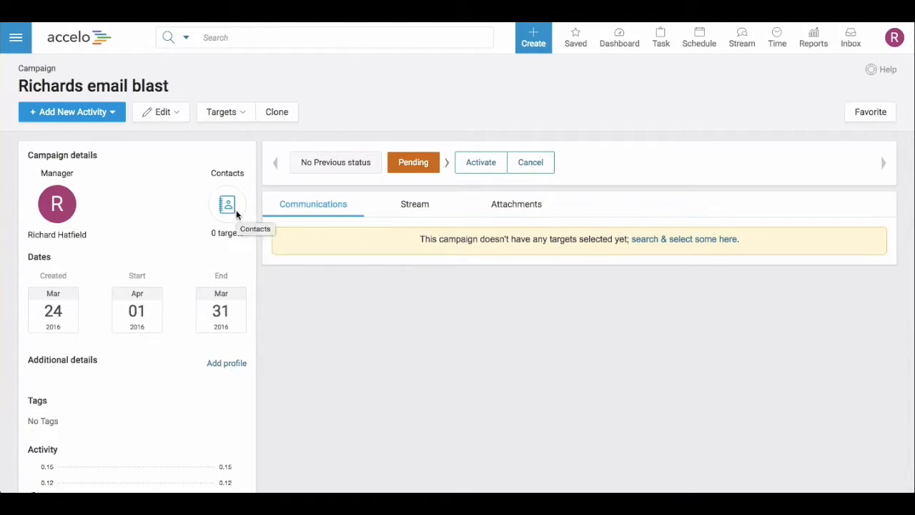
pyautogui.moveTo(683, 238)
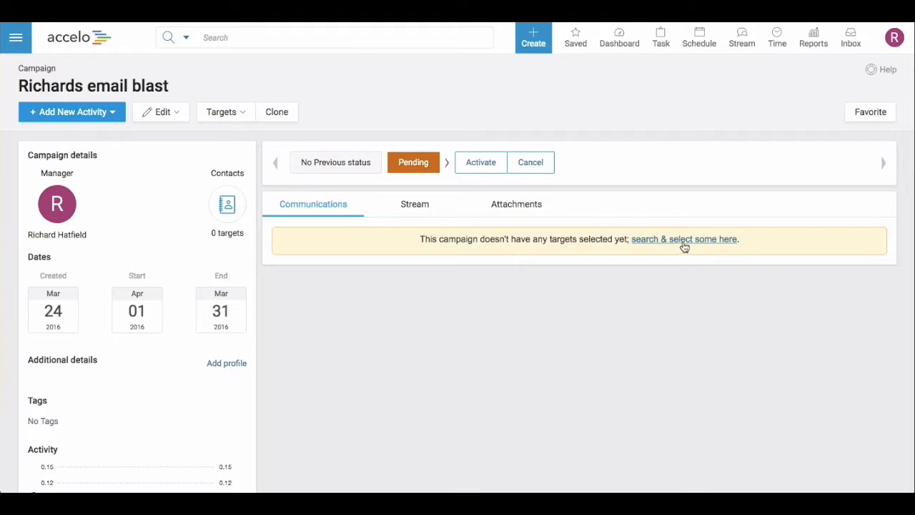
# Go to the campaign's contact target selection and bring up Filter list
pyautogui.click(684, 239)
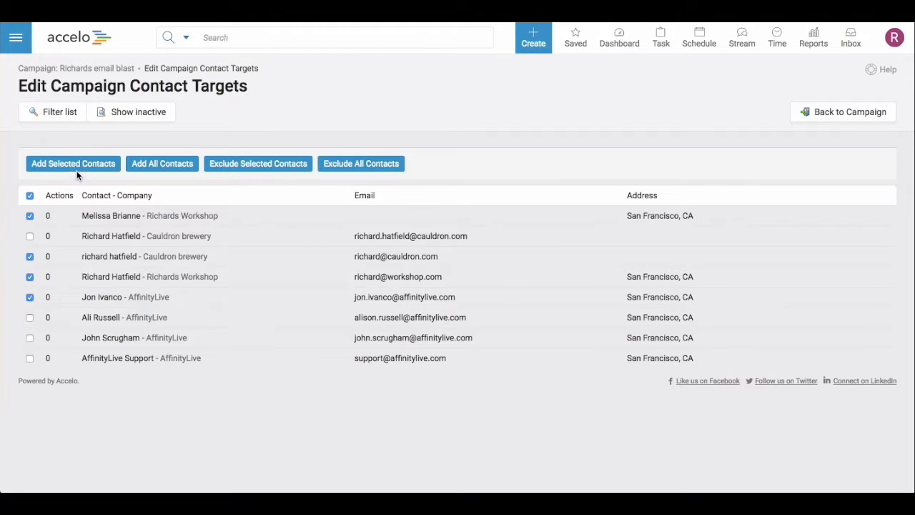
pyautogui.click(52, 112)
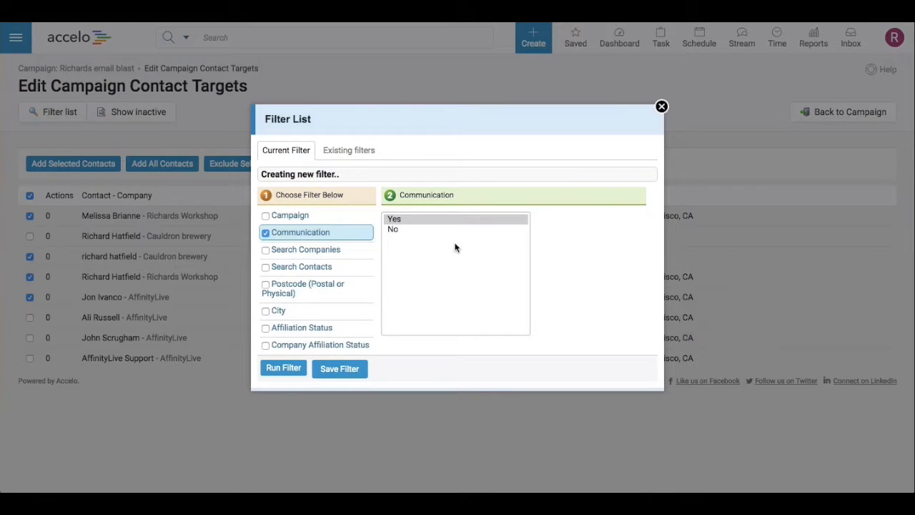
# Browse the filter options and the empty Existing filters list, then close the window unapplied
pyautogui.scroll(-3)
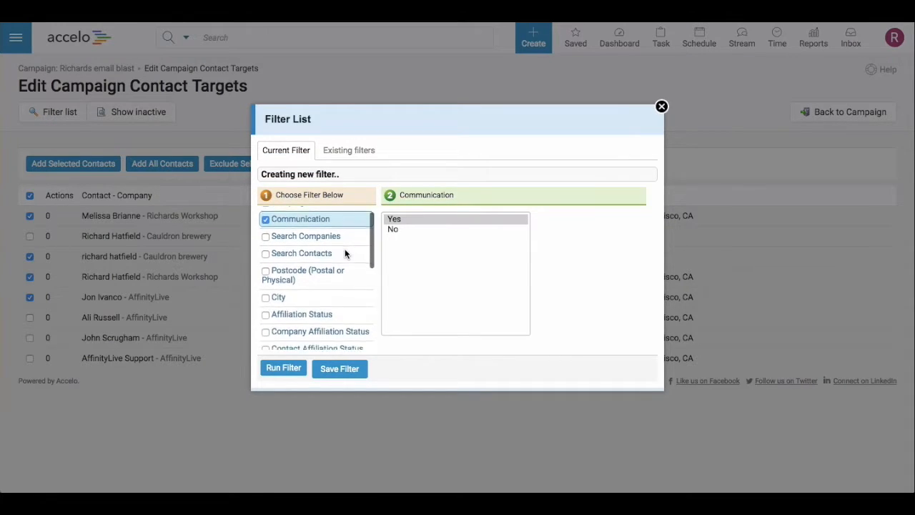
pyautogui.scroll(-3)
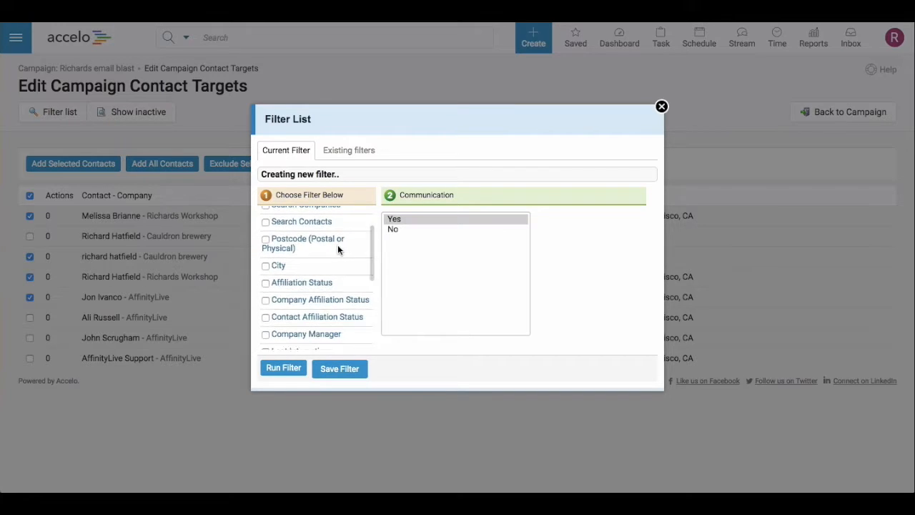
pyautogui.scroll(-3)
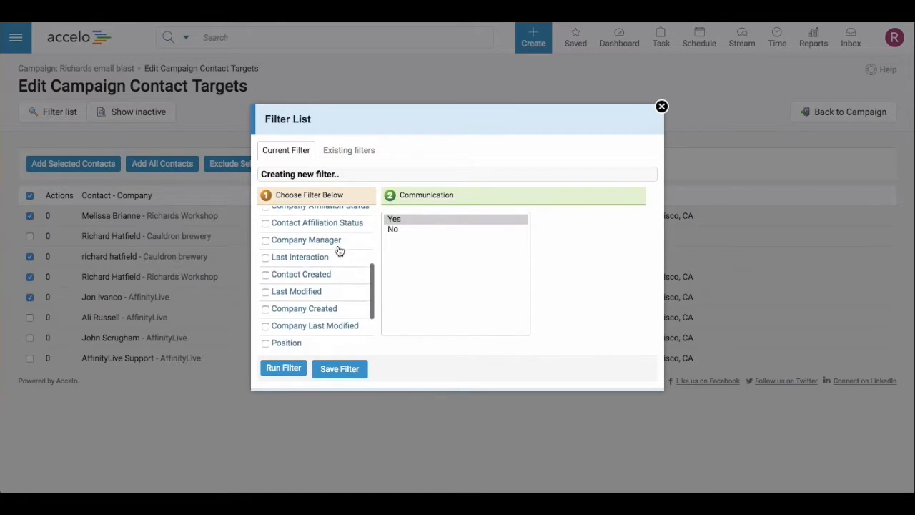
pyautogui.scroll(-3)
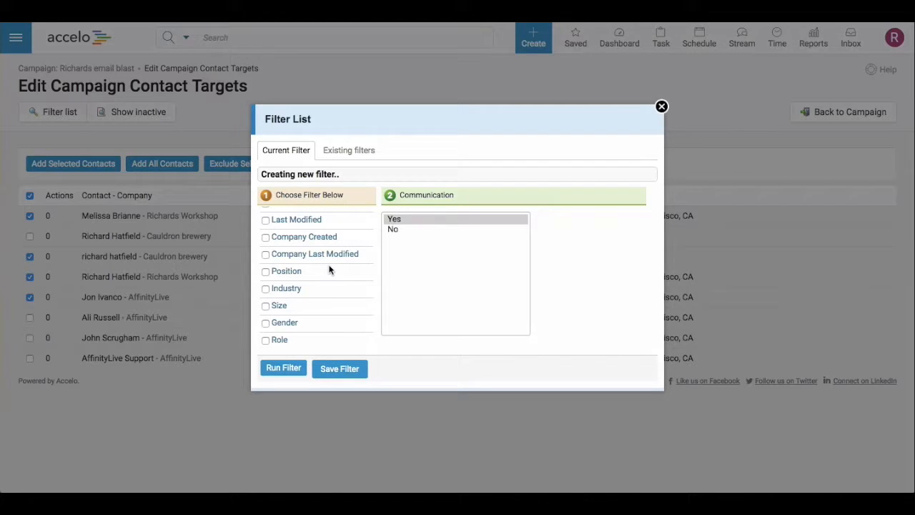
pyautogui.click(349, 150)
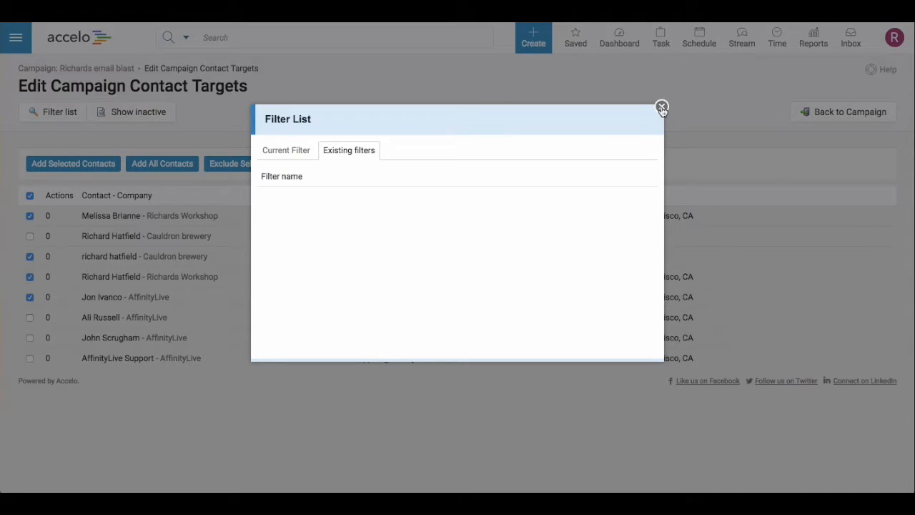
pyautogui.click(661, 107)
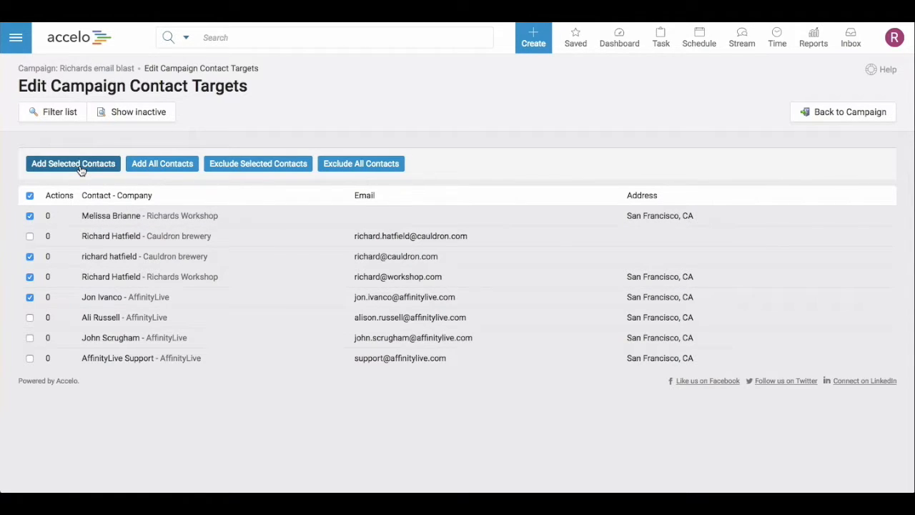
# Add the selected contacts as targets and go back to the campaign page
pyautogui.click(73, 163)
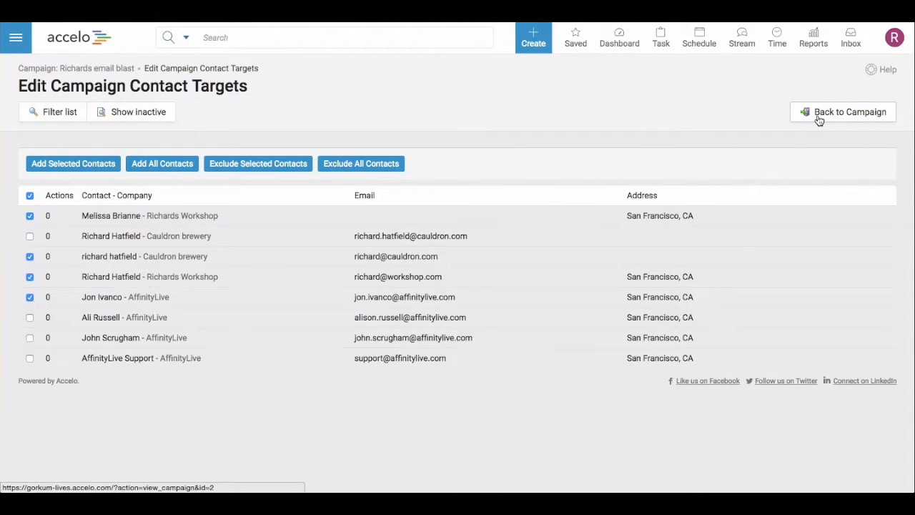
pyautogui.click(843, 112)
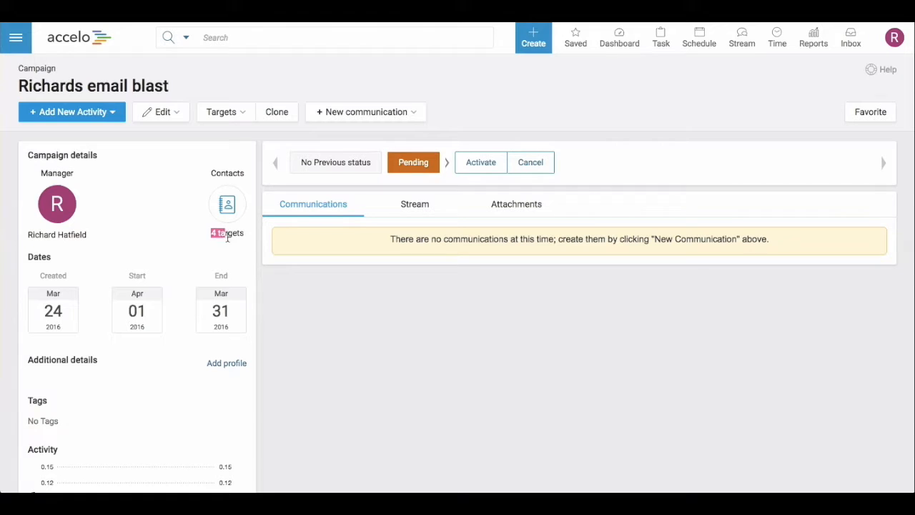
pyautogui.moveTo(366, 112)
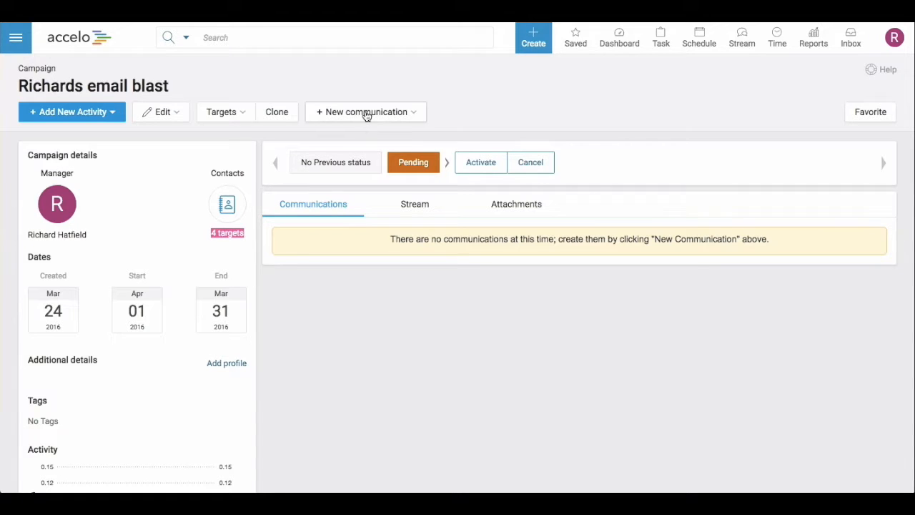
# Bring up the New communication type choices for the campaign
pyautogui.click(366, 112)
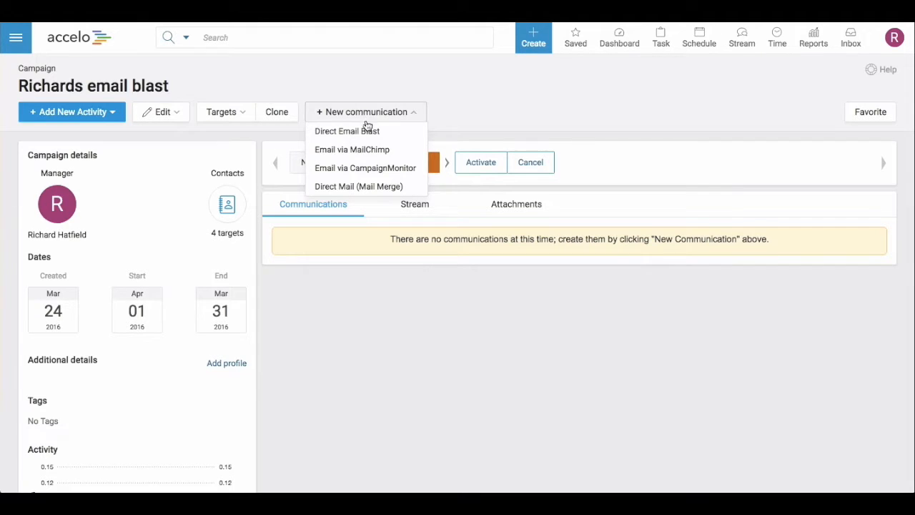
pyautogui.moveTo(378, 171)
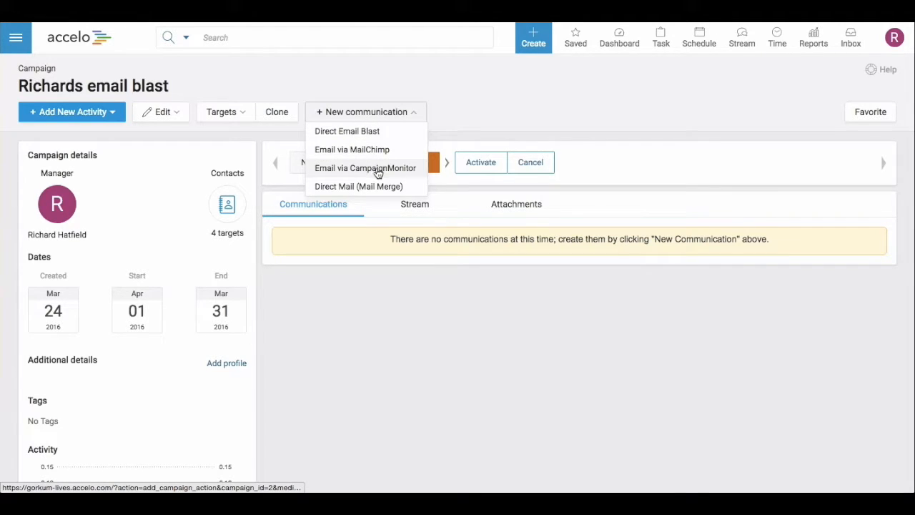
pyautogui.moveTo(364, 136)
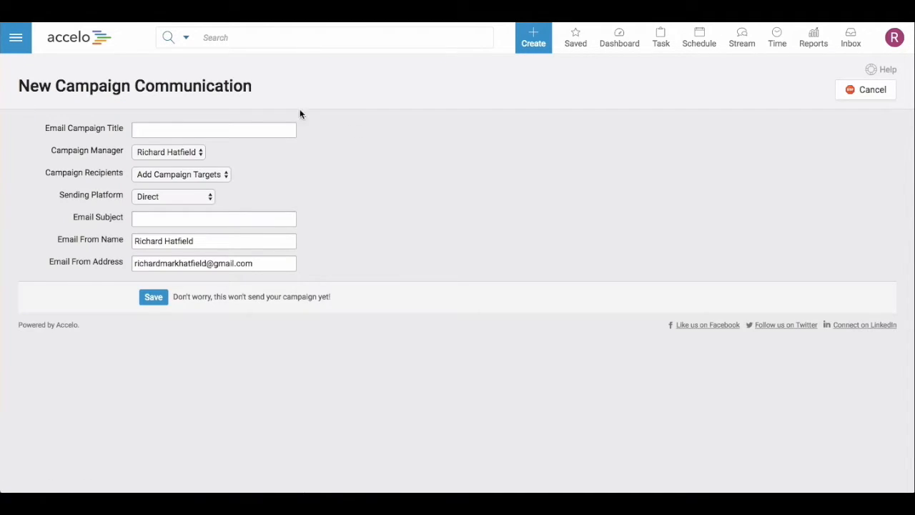
# Save a communication titled 'Richards email blast', subject 'Aprils newsletter', and enter its email editor
pyautogui.click(213, 128)
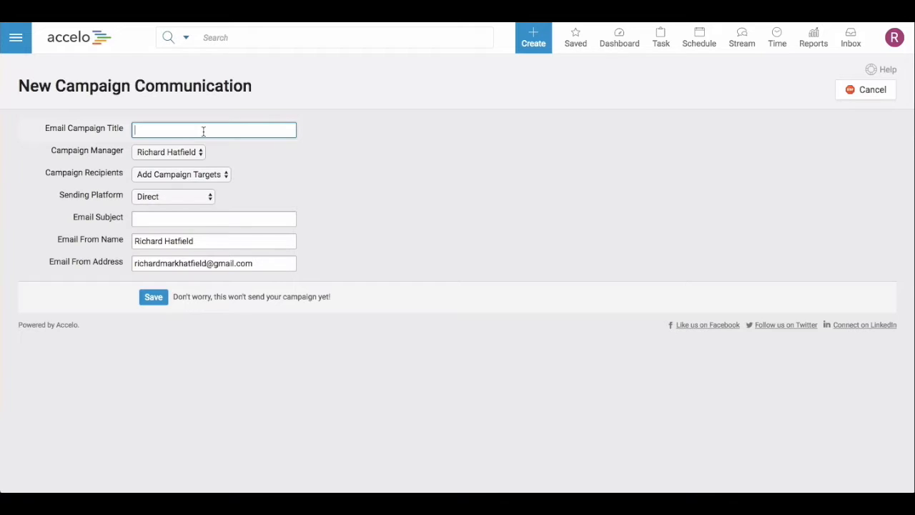
pyautogui.write('Richards email blast')
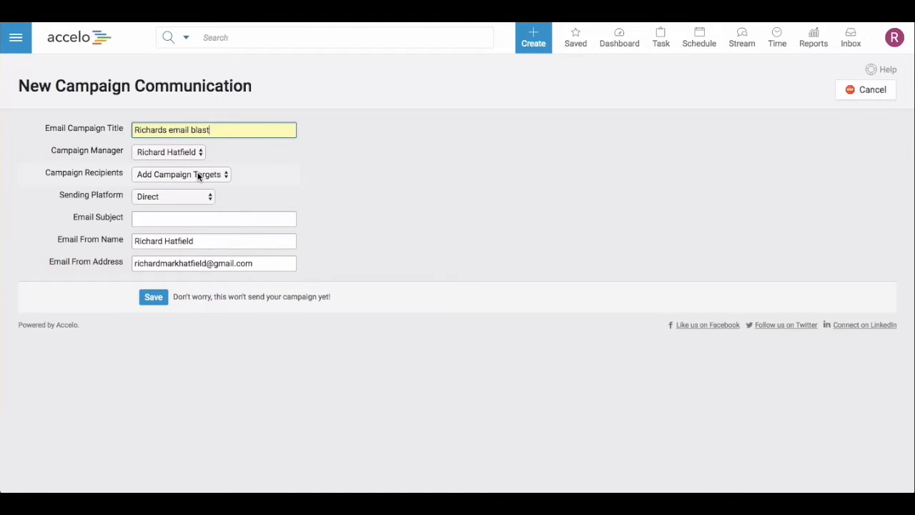
pyautogui.click(215, 217)
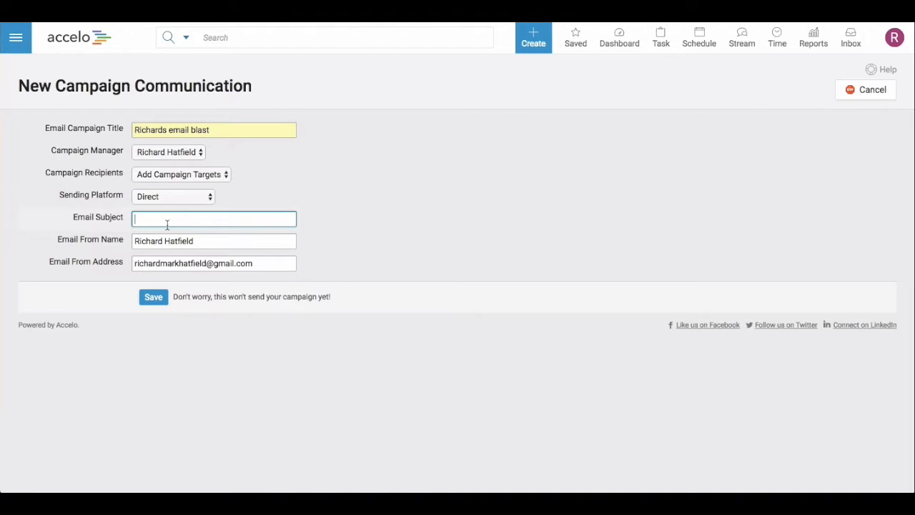
pyautogui.write('Aprils newsletter')
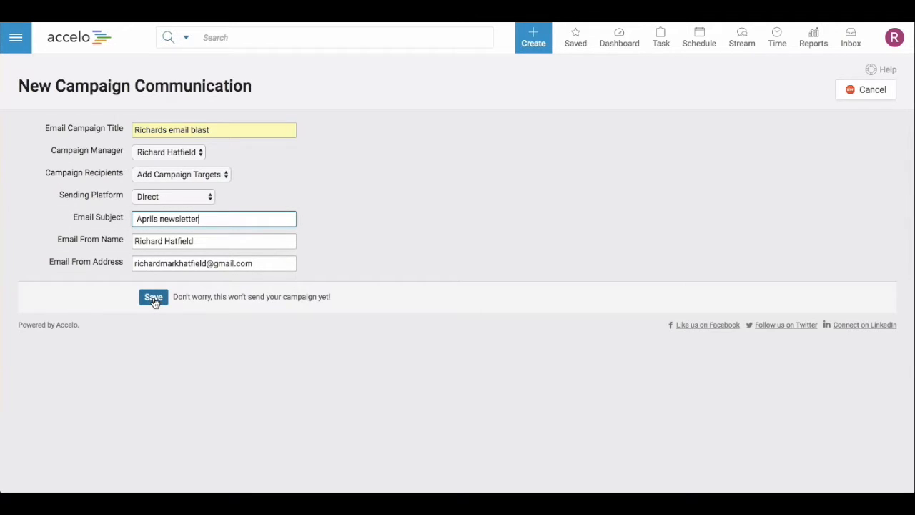
pyautogui.tripleClick(163, 240)
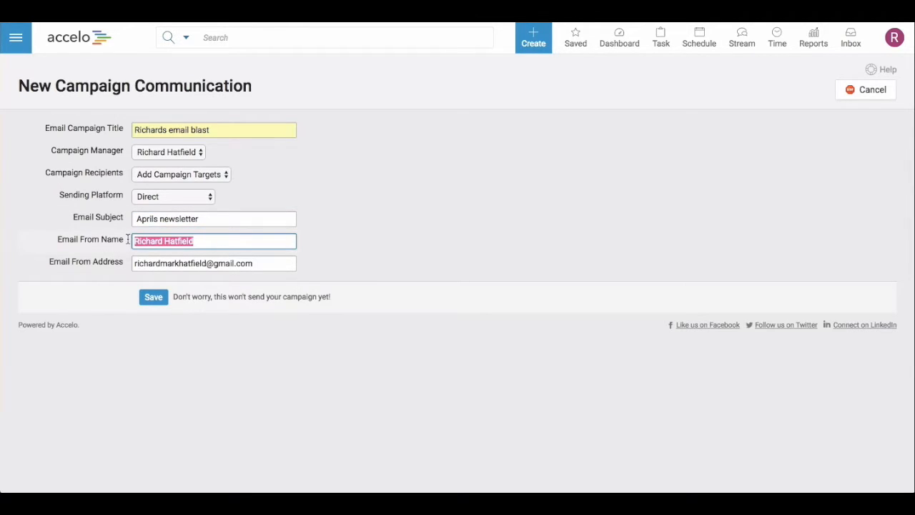
pyautogui.click(213, 263)
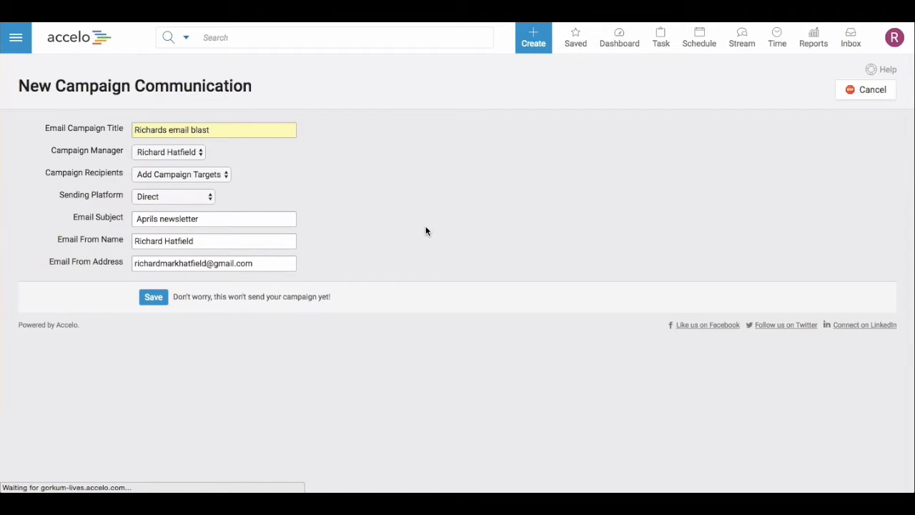
pyautogui.click(153, 296)
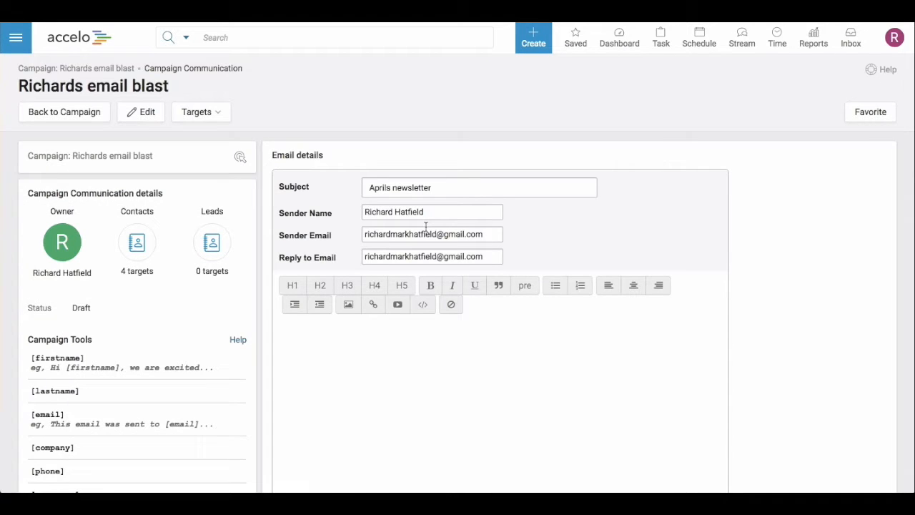
# Write the greeting 'Hi [firstname],' using the firstname merge field from Campaign Tools
pyautogui.scroll(-3)
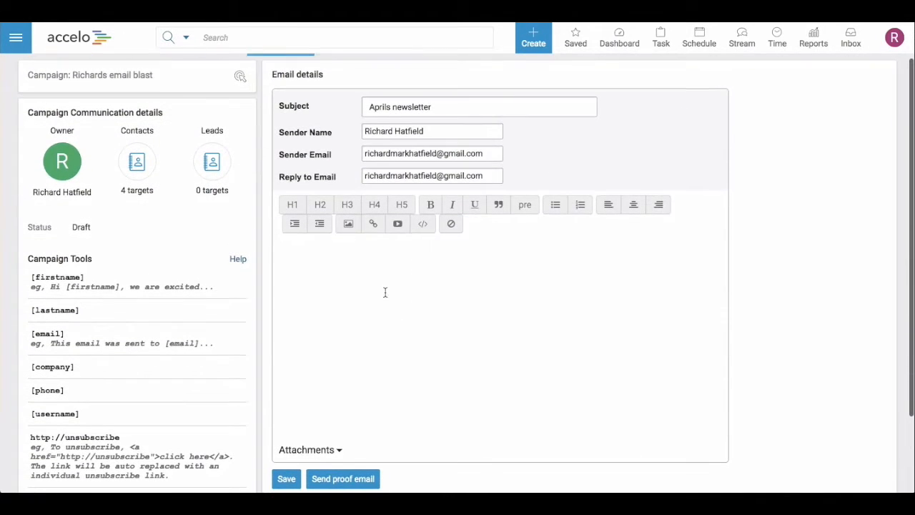
pyautogui.write('Hi')
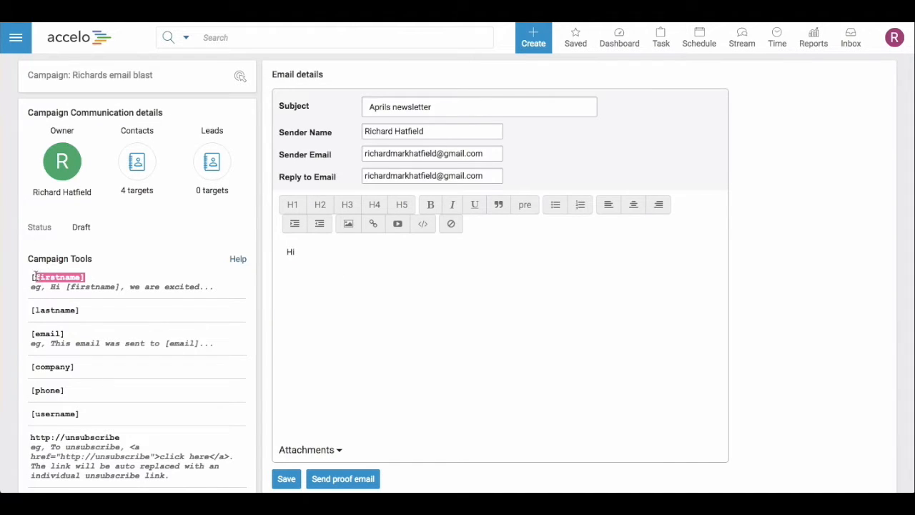
pyautogui.click(311, 251)
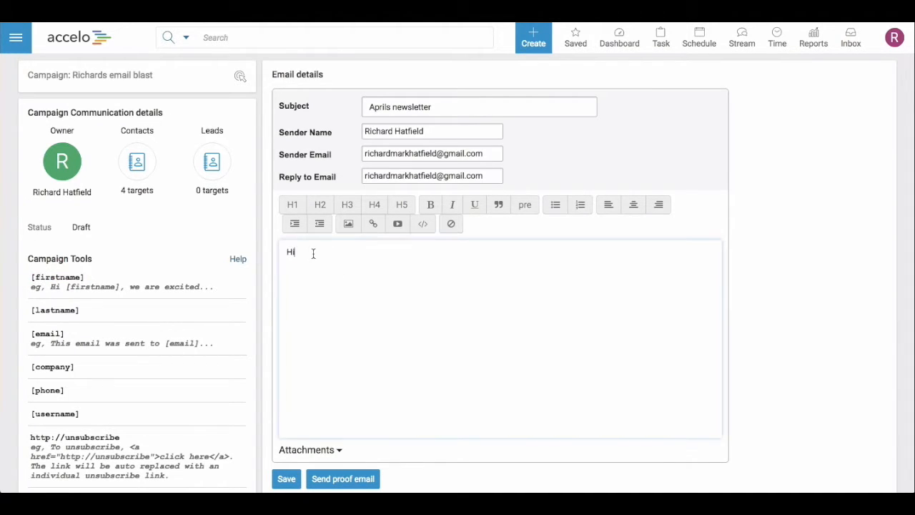
pyautogui.click(57, 277)
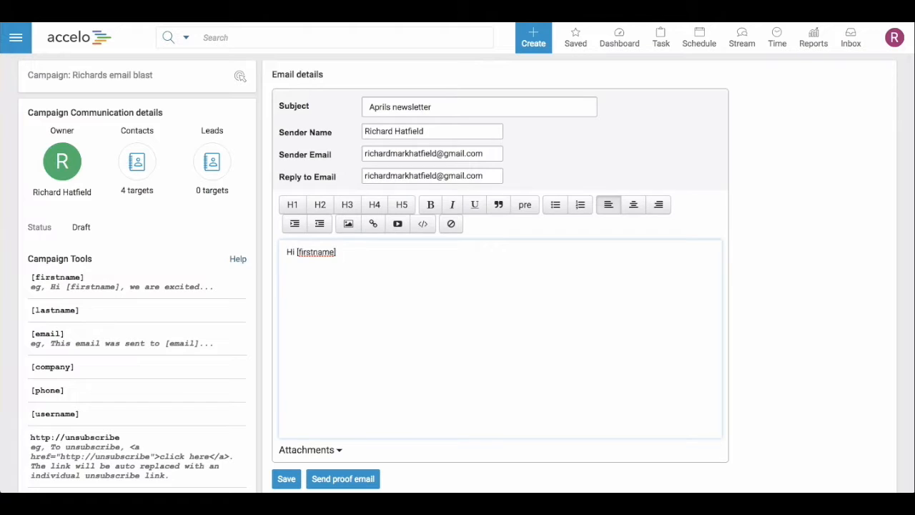
pyautogui.write(',')
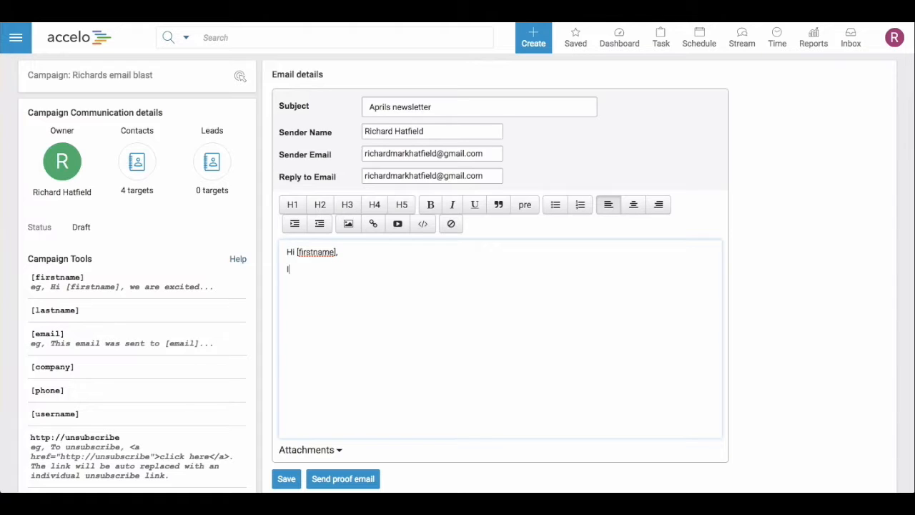
# Add the line 'I would like to update [company]' below the greeting
pyautogui.write('I would like')
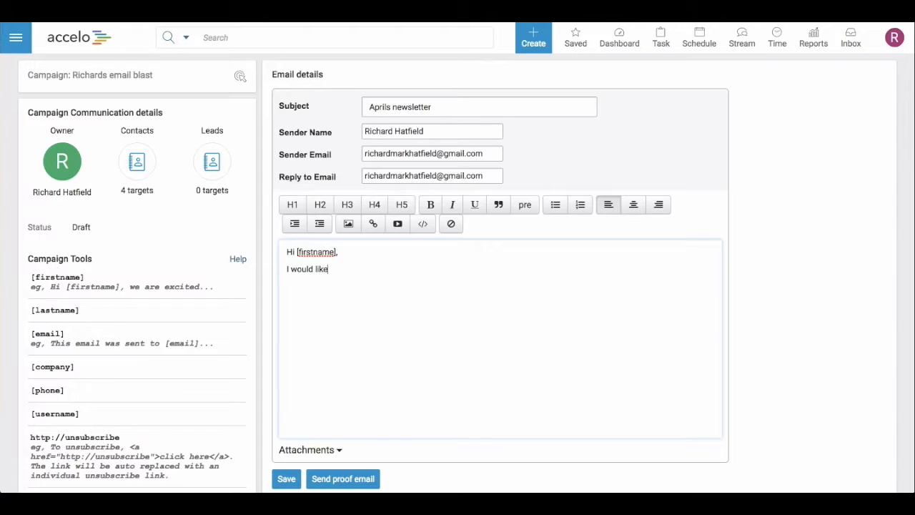
pyautogui.write('to update [company')
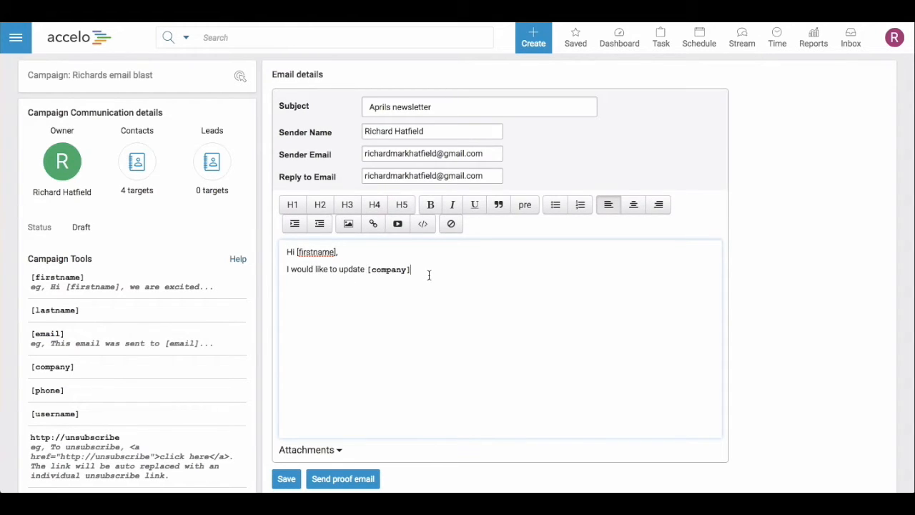
pyautogui.click(430, 205)
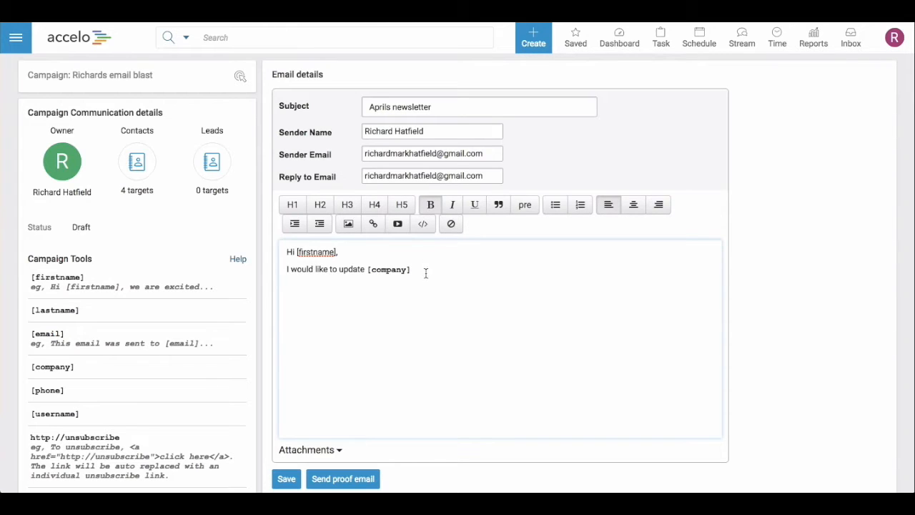
# Extend the line after [company] with 'about our newsletter'
pyautogui.write('about our newsletter')
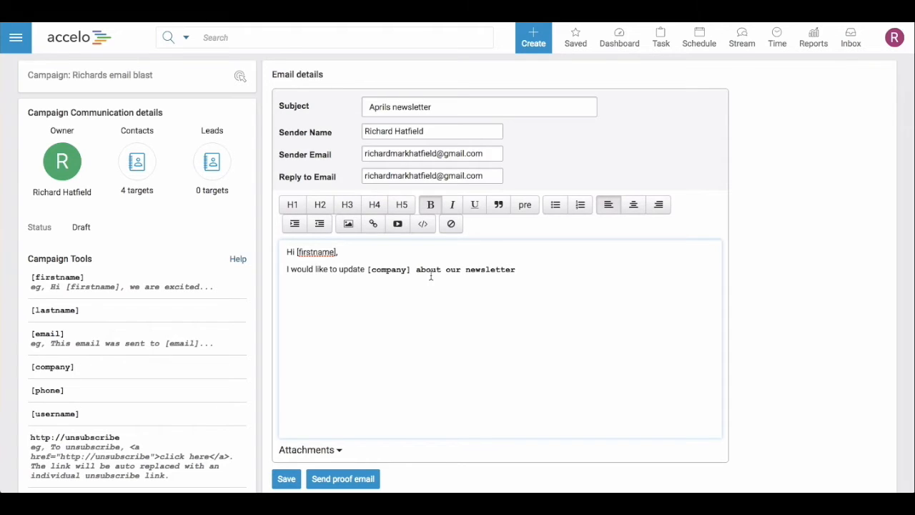
pyautogui.moveTo(477, 291)
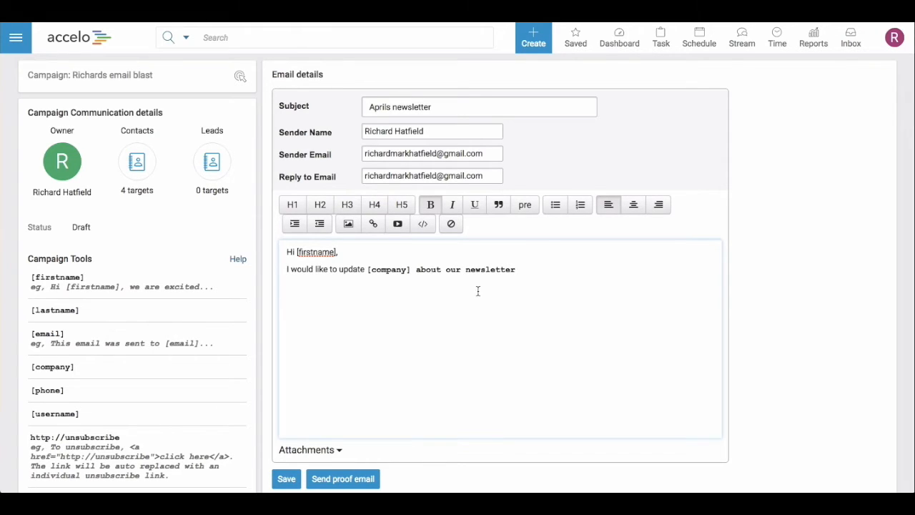
pyautogui.scroll(-3)
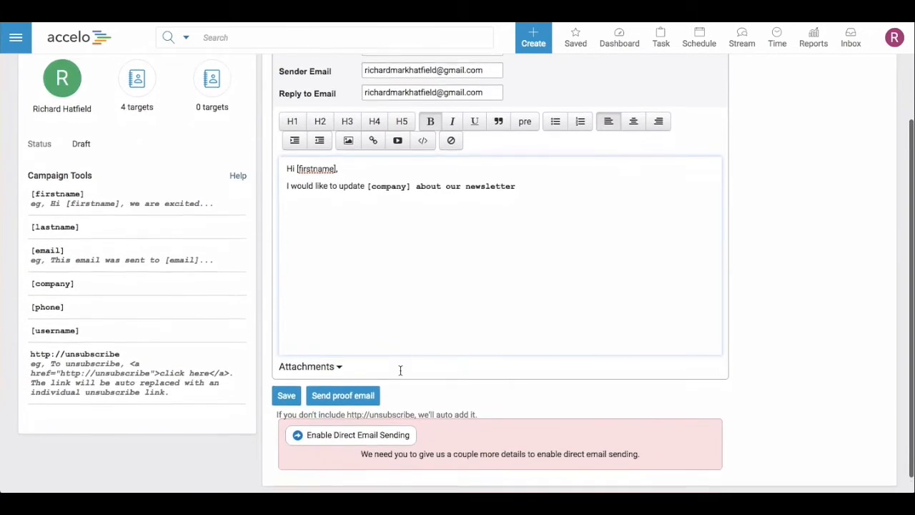
# Save the email body and acknowledge the Information confirmation
pyautogui.click(286, 394)
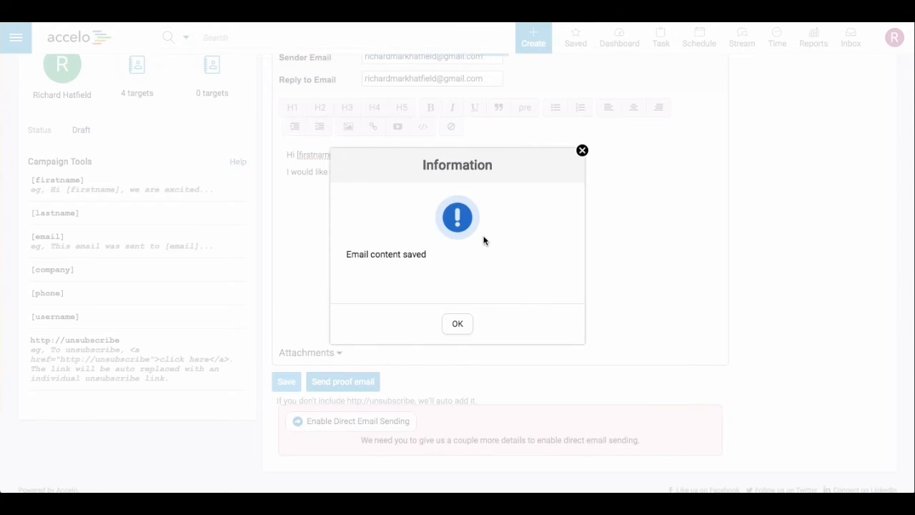
pyautogui.click(458, 324)
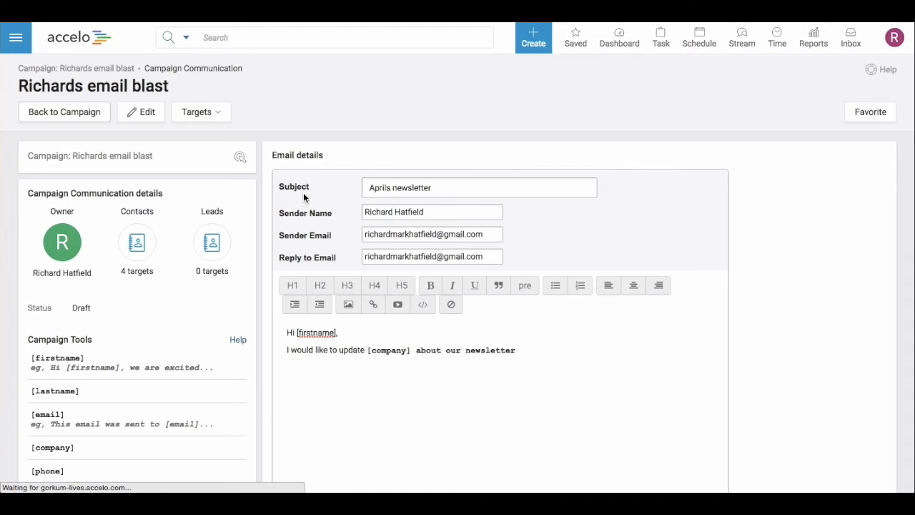
# Return to the Richards email blast campaign, where the email draft is listed with 4 targets
pyautogui.click(63, 112)
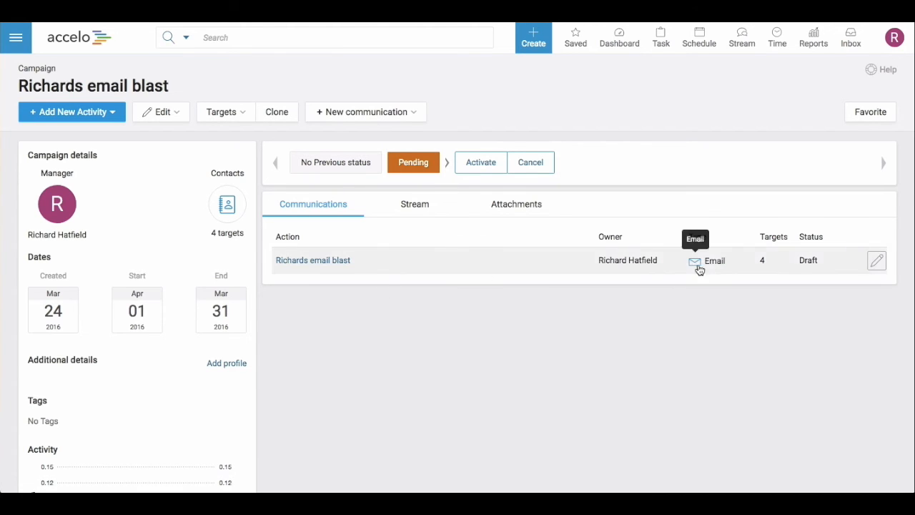
pyautogui.moveTo(769, 264)
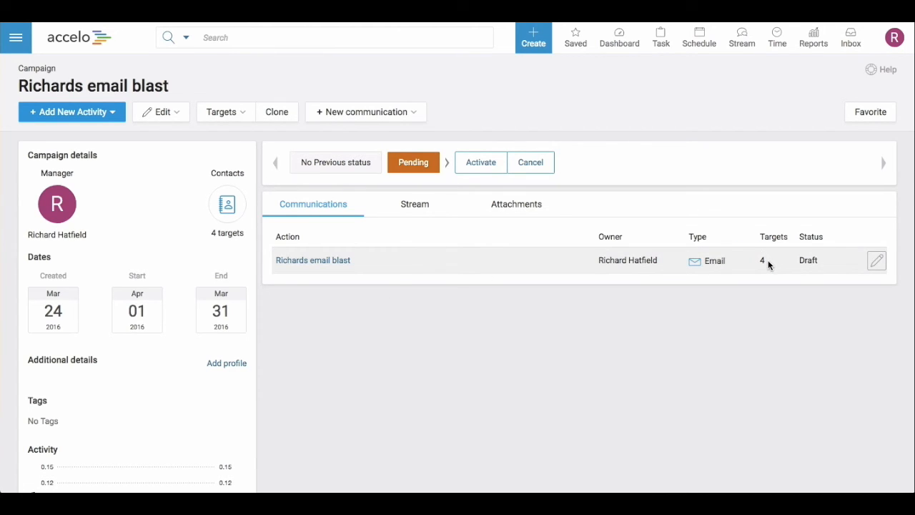